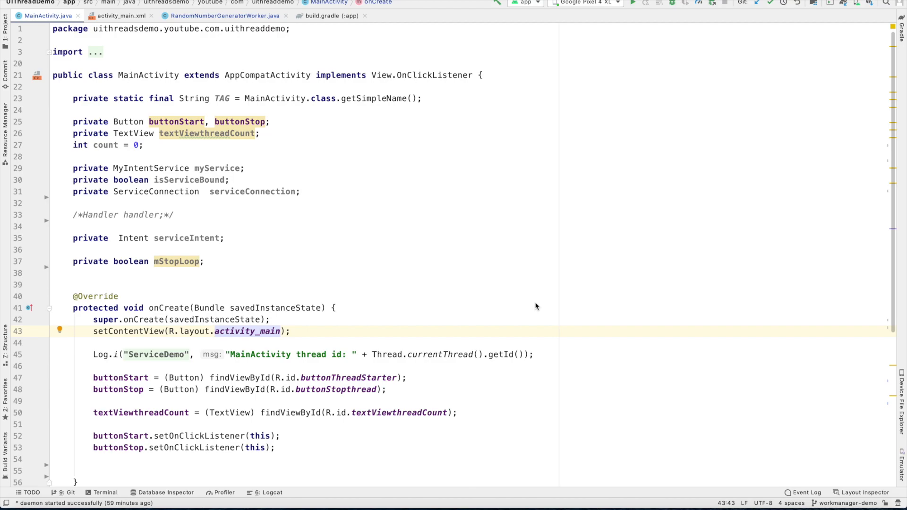
mouse_move(271, 315)
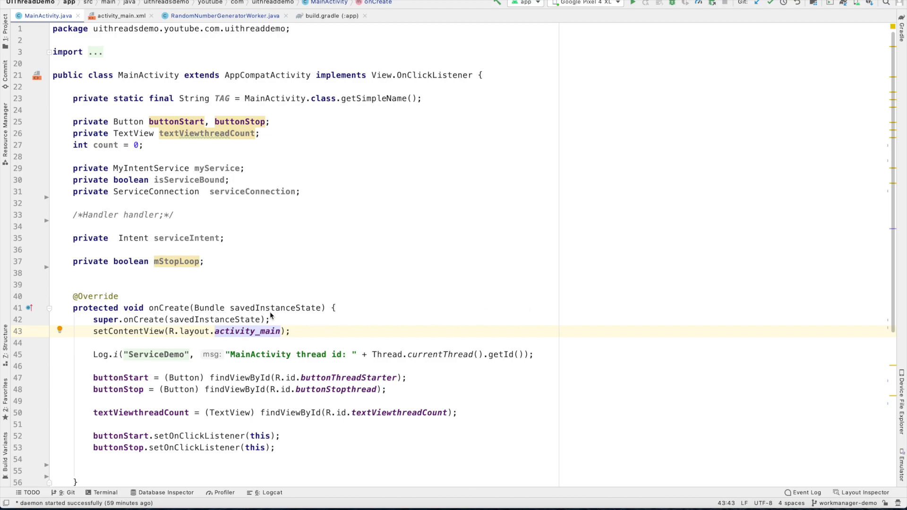
Step: Review the START and STOP SERVICE buttons in activity_main.xml, then view the work-runtime 2.4.0 dependency in build.gradle (:app)
click(119, 16)
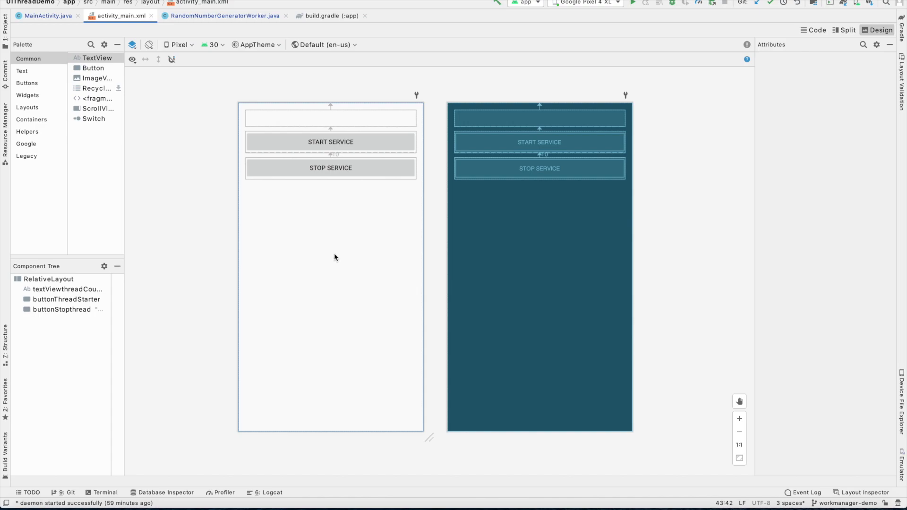
click(330, 141)
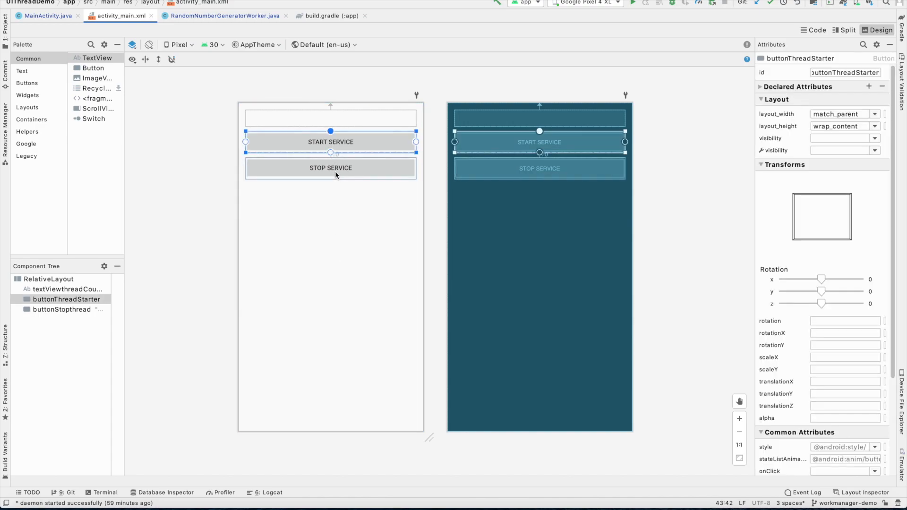
click(331, 168)
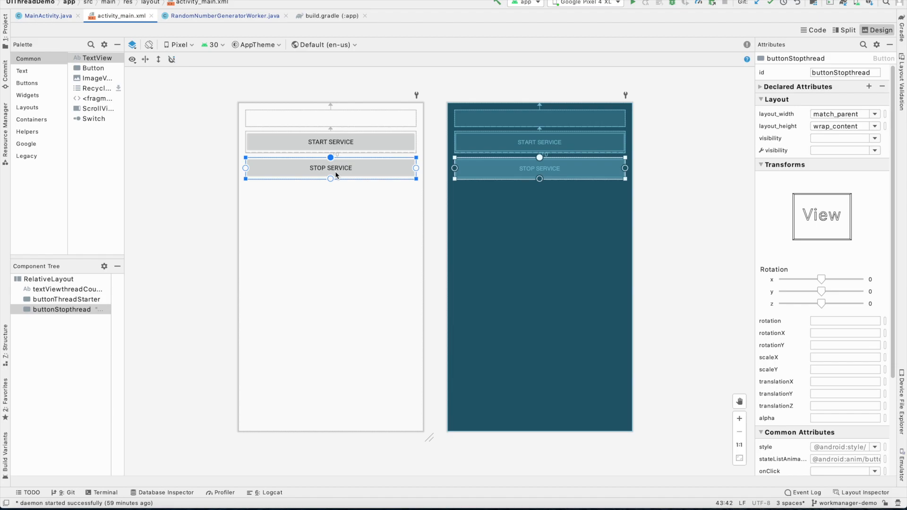
click(329, 16)
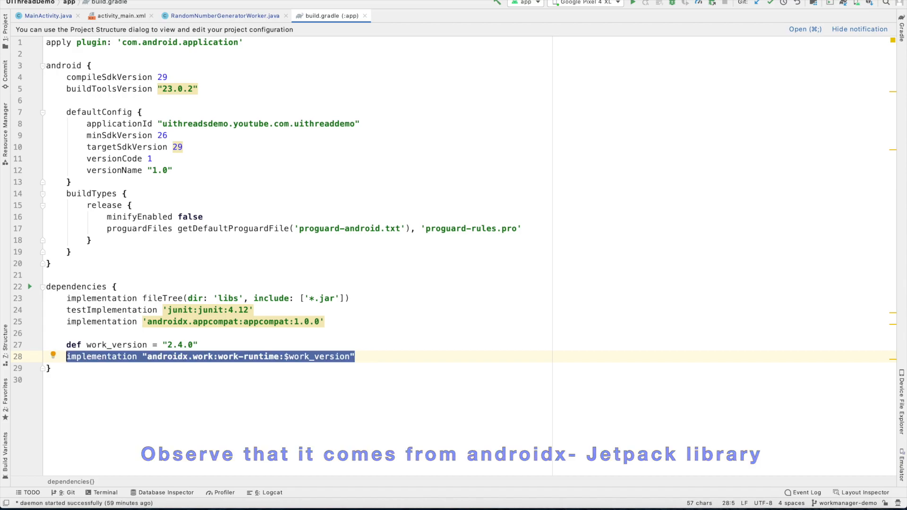
Step: Look through MyIntentService from the Project panel, then return to RandomNumberGeneratorWorker.java
click(225, 16)
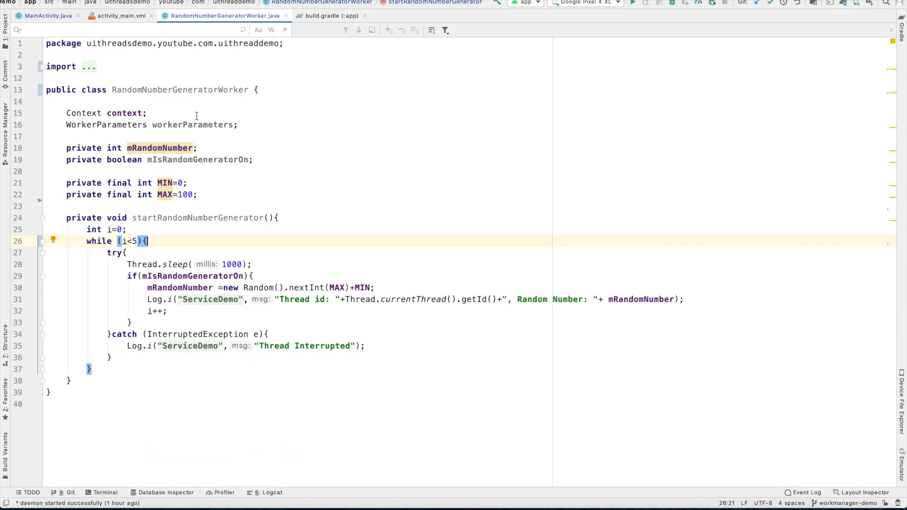
double_click(179, 89)
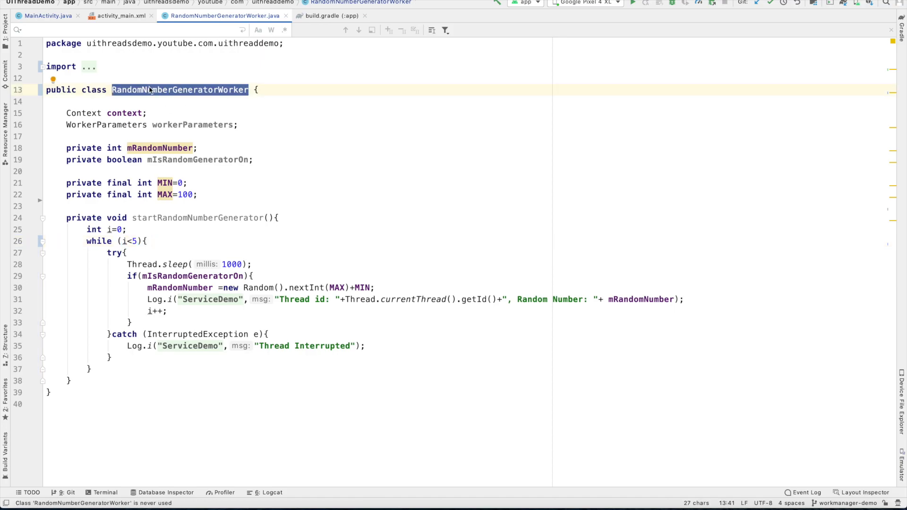
click(6, 17)
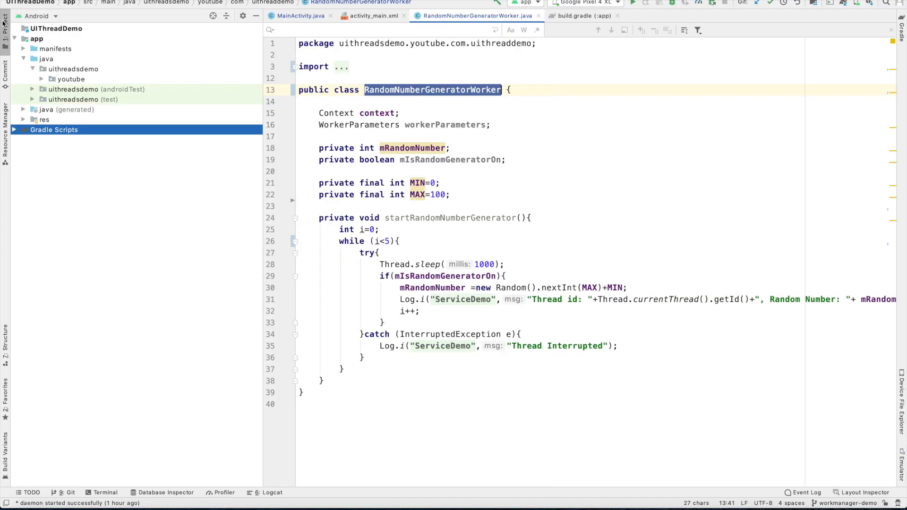
click(43, 80)
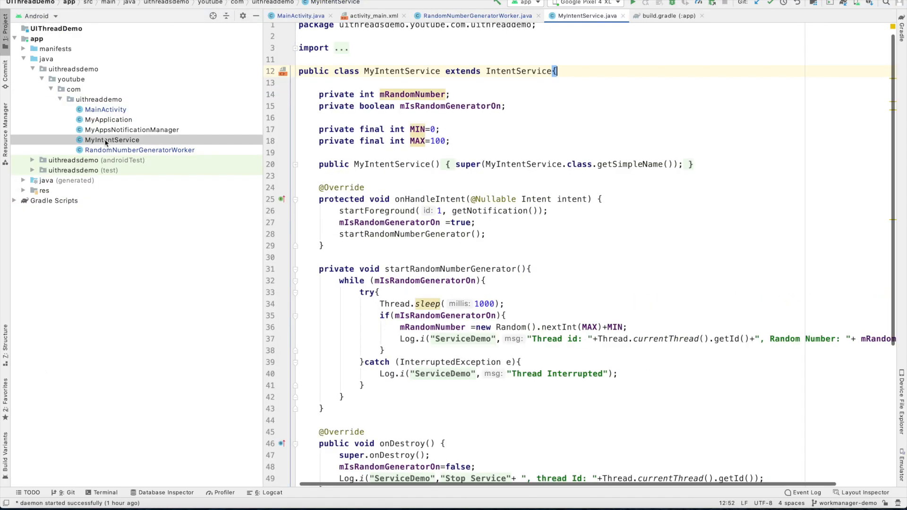
scroll(up, 3)
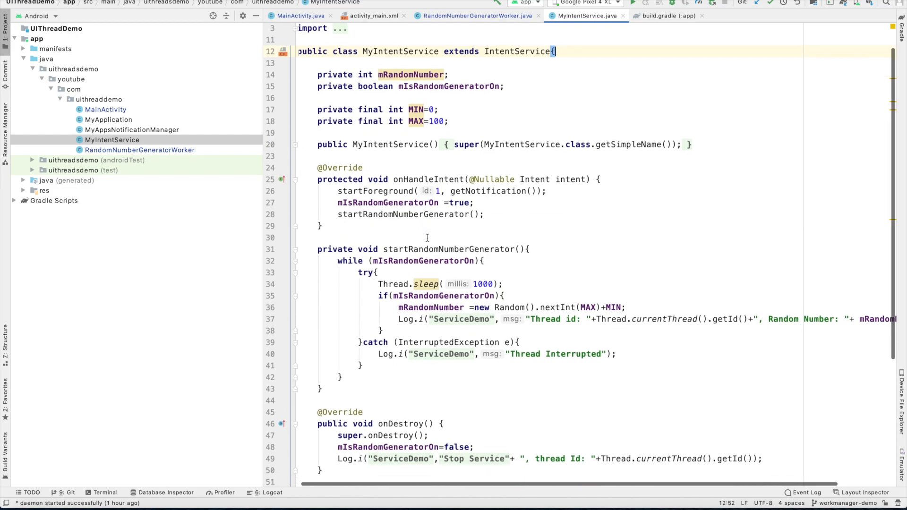
scroll(down, 3)
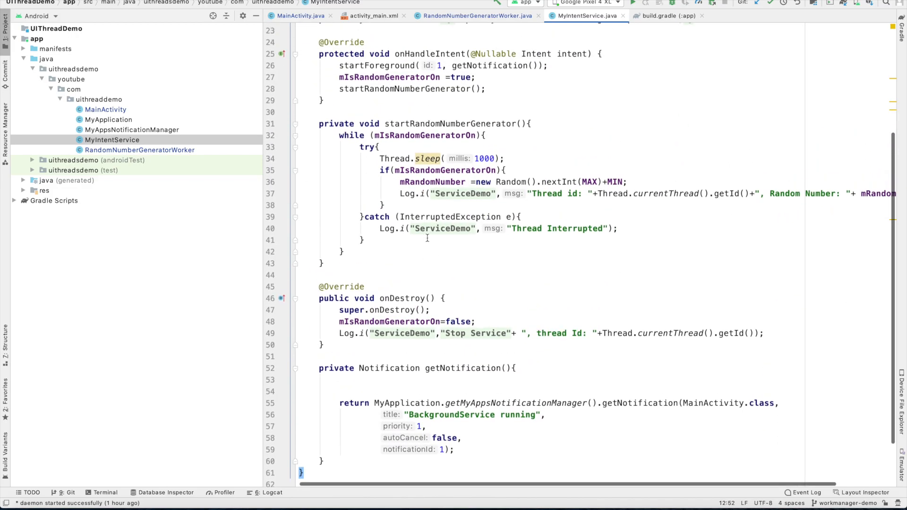
click(474, 16)
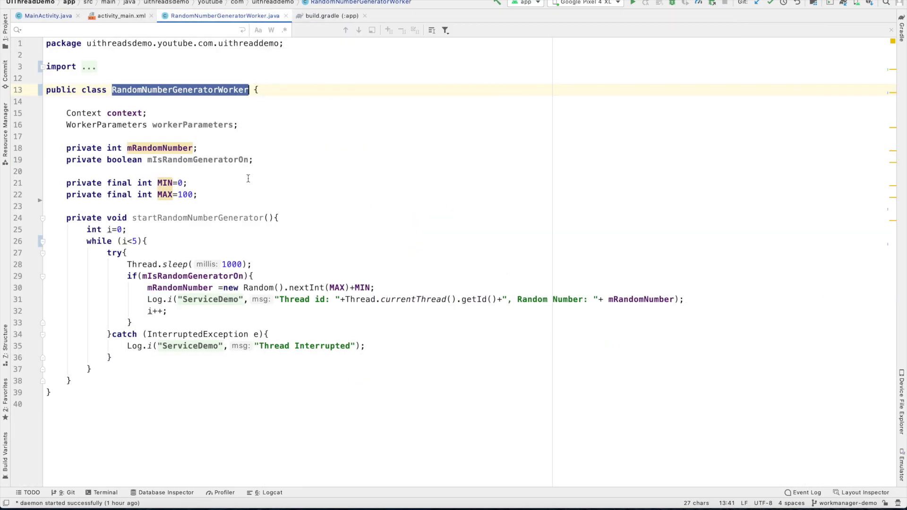
mouse_move(292, 262)
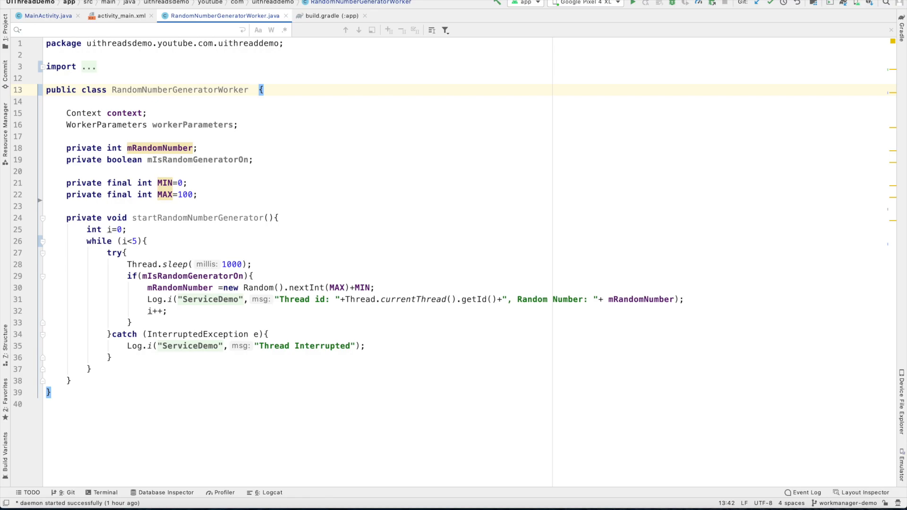
Step: Make RandomNumberGeneratorWorker extend Worker and implement the doWork() override
text(extends)
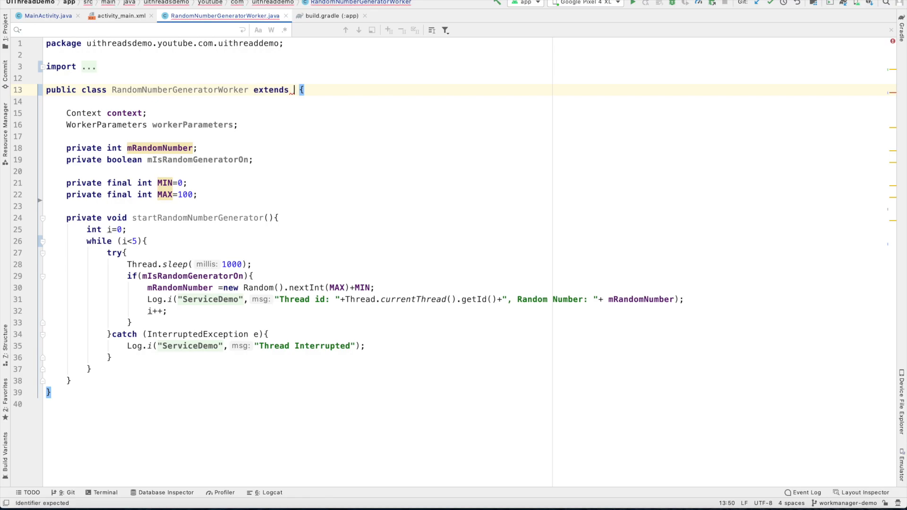
text(Worker)
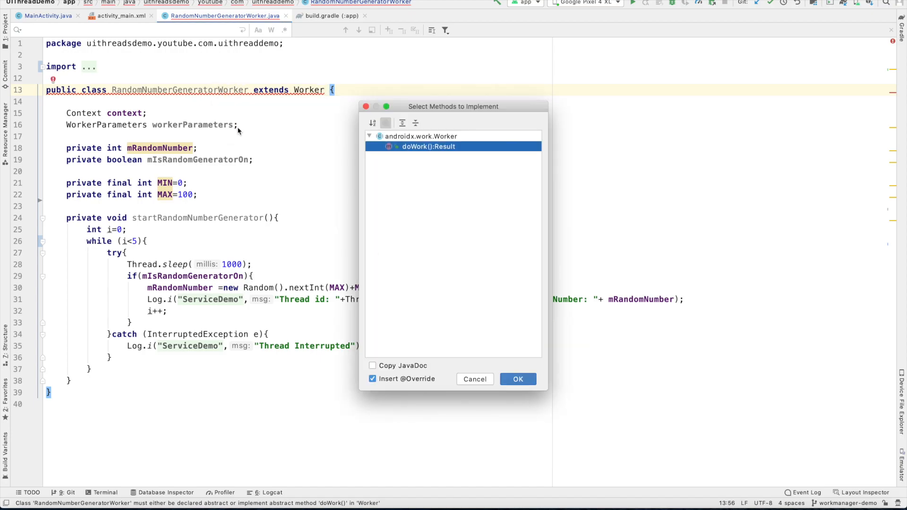
click(516, 379)
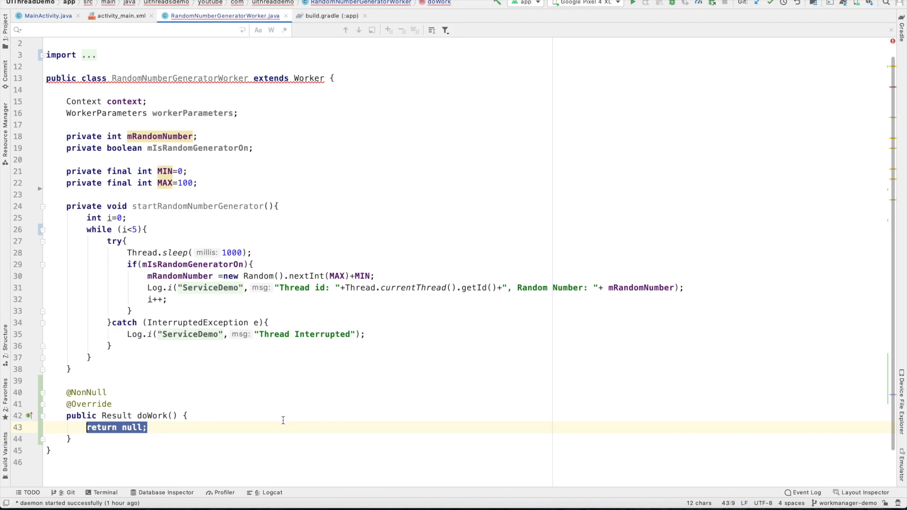
mouse_move(160, 414)
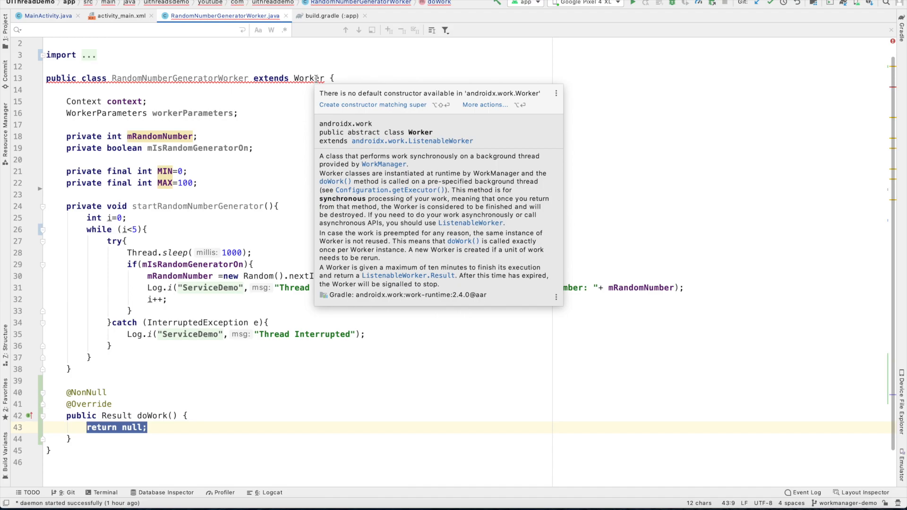
Step: Add a Worker constructor storing context and workerParameters and setting mIsRandomGeneratorOn = true
click(372, 105)
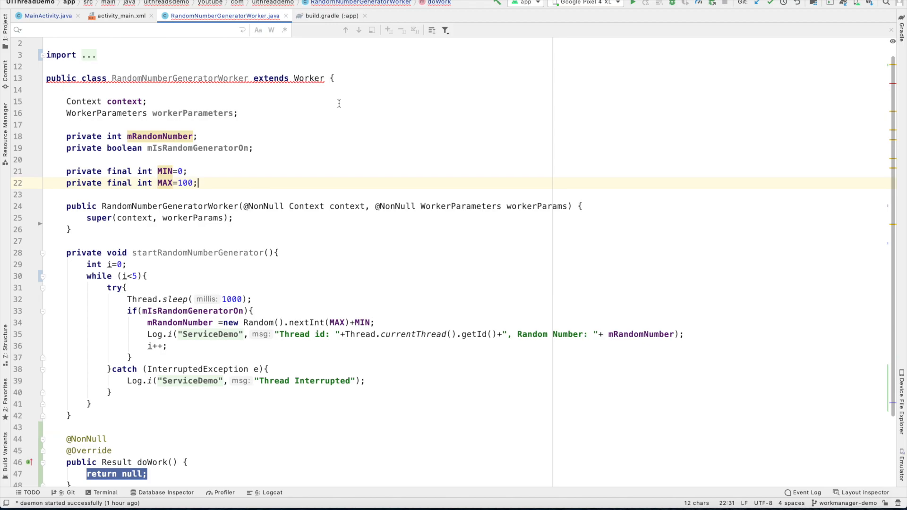
text(this.context = context;)
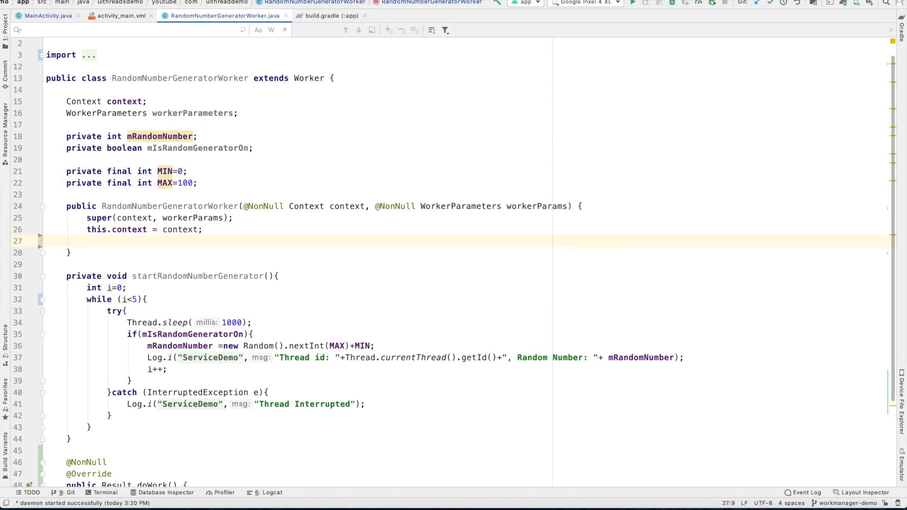
text(workerParams)
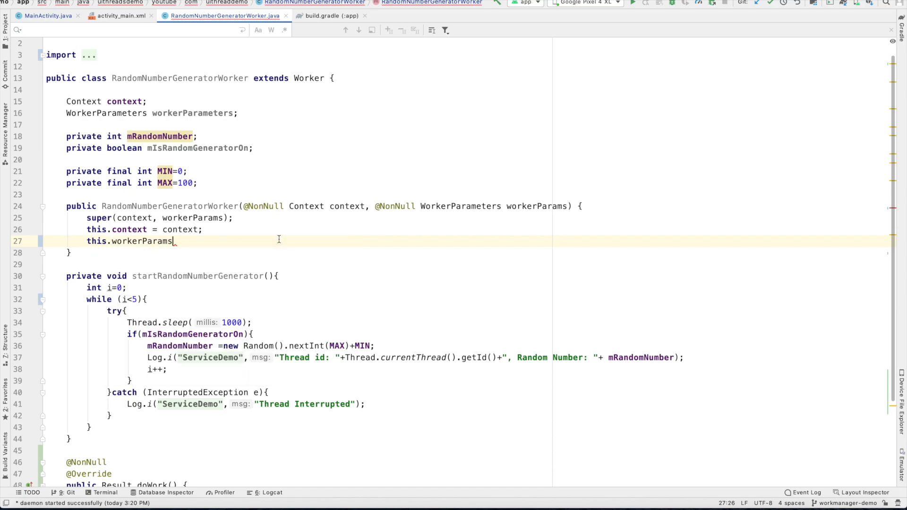
text(= _workerParams;)
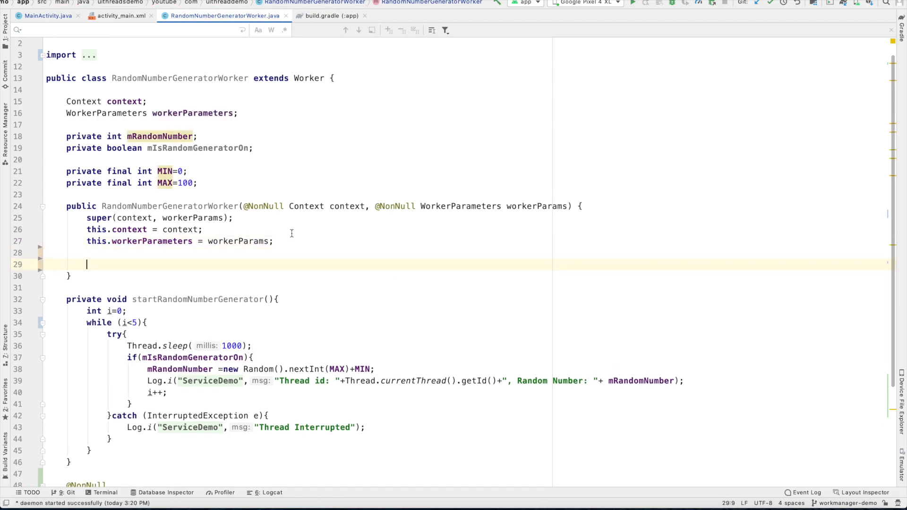
text(mIsRandomGeneratorOn)
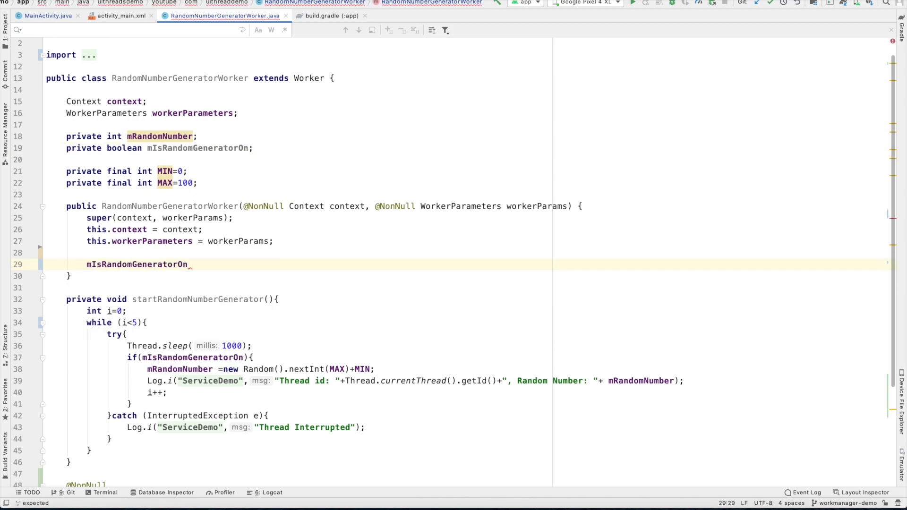
text(= true;)
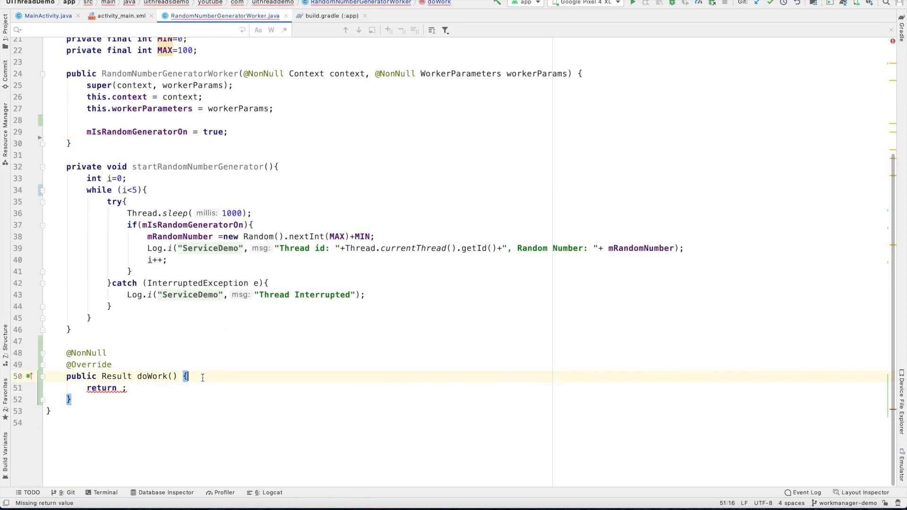
Step: Have doWork() call startRandomNumberGenerator() and return Result.success(); override onStopped() to log 'Worker has been cancelled'
text(startRandomNumberGenerator();)
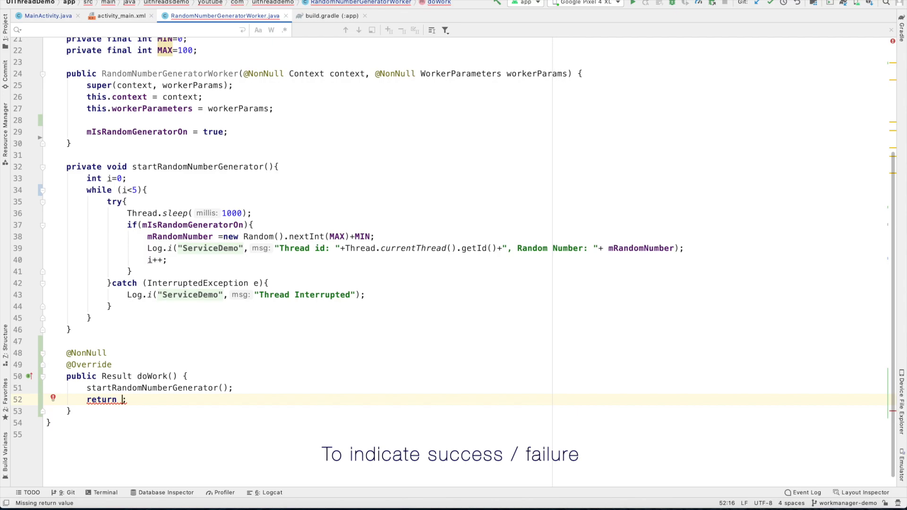
text(Result.success())
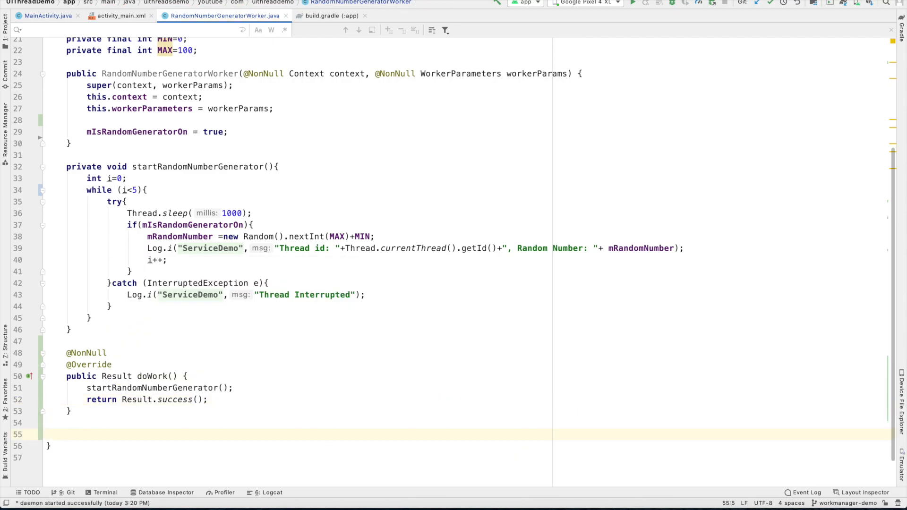
text(o)
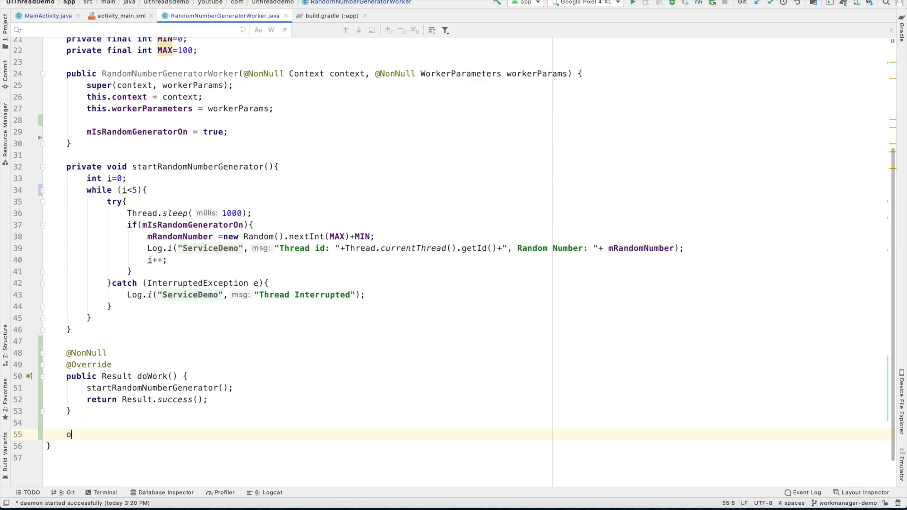
text(onStopped() {)
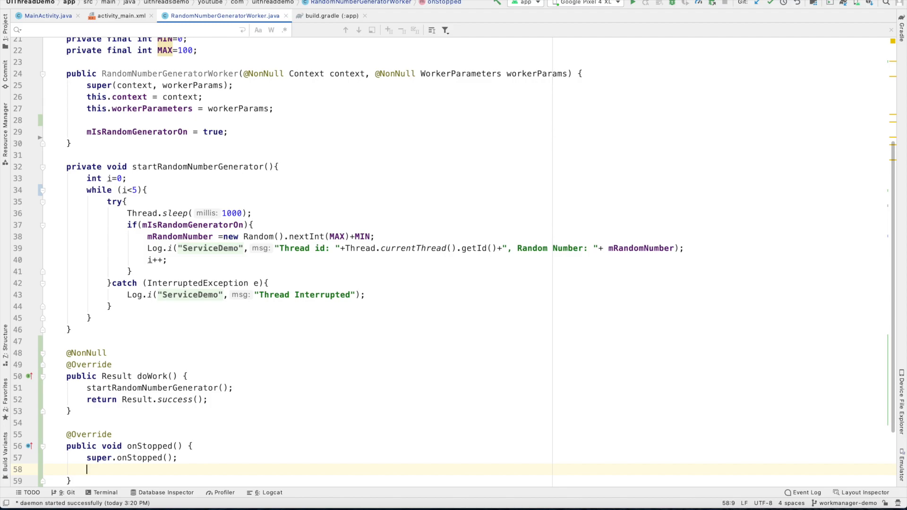
text(Lo)
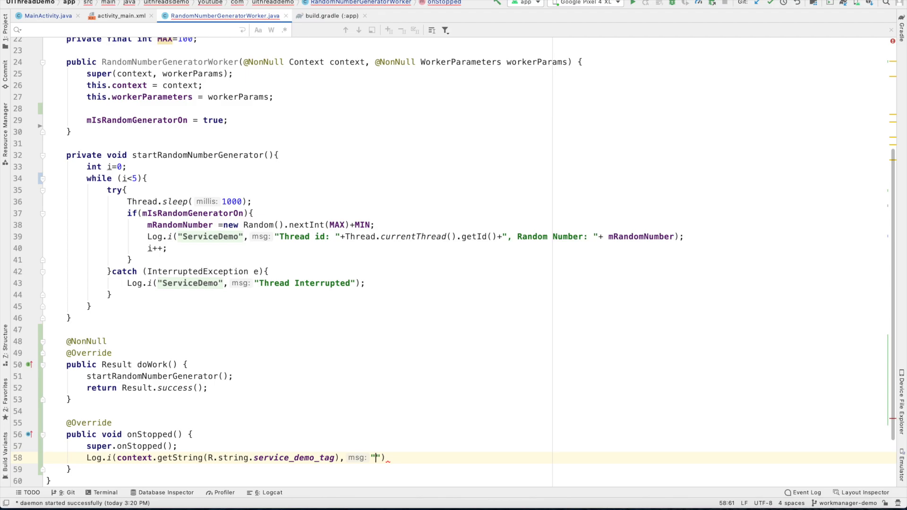
text(Worker has been cancelled)
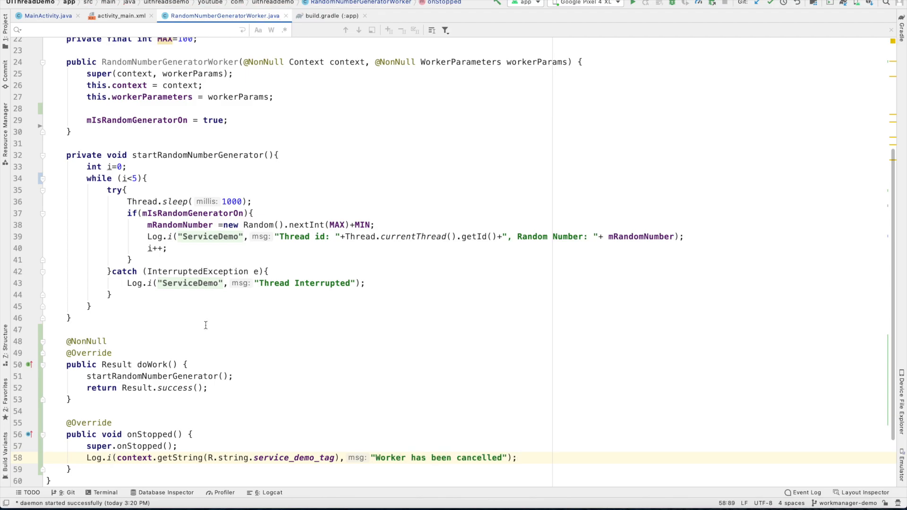
scroll(up, 3)
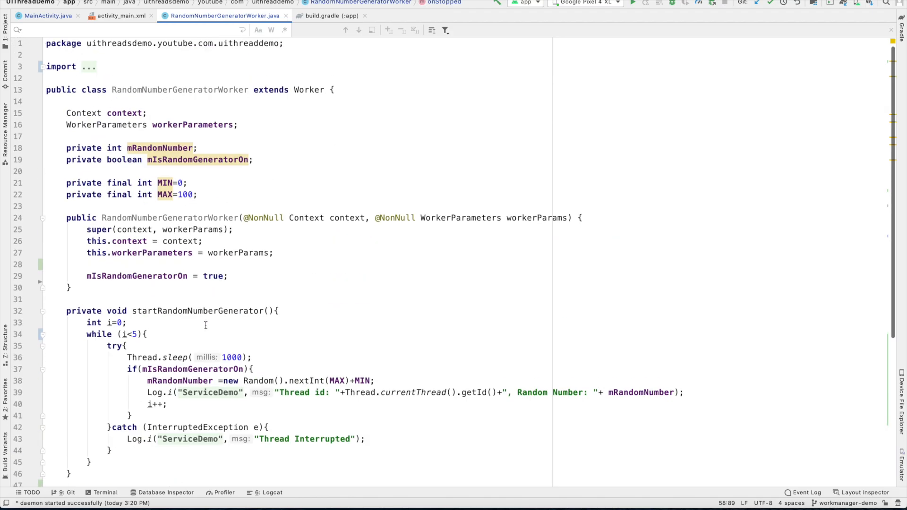
mouse_move(158, 191)
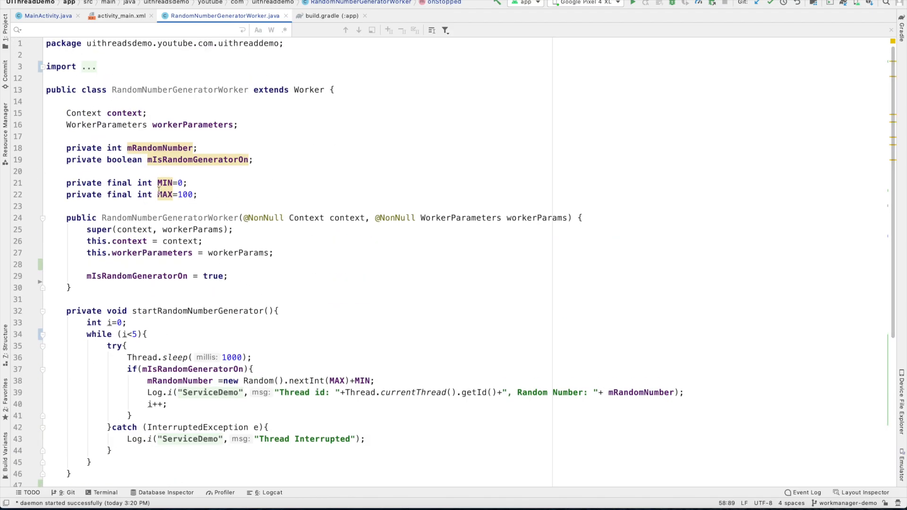
Step: Switch the editor to MainActivity.java
click(43, 16)
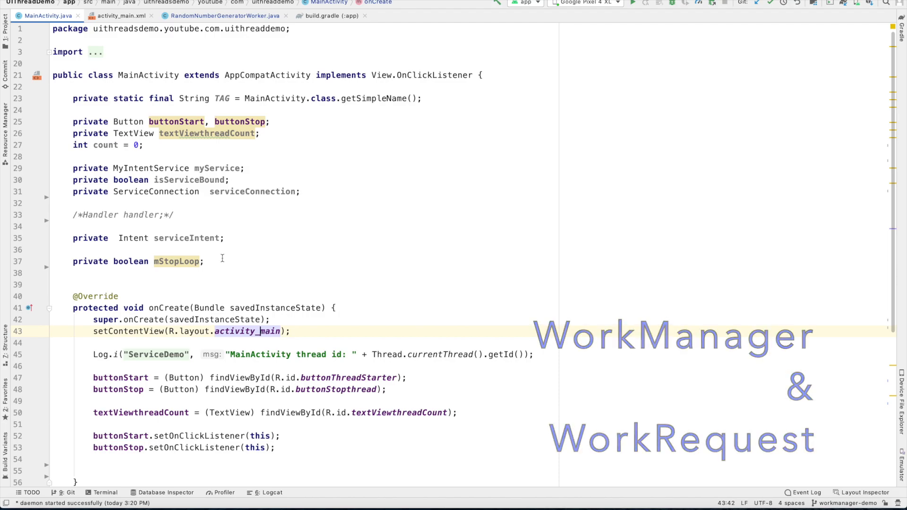
Step: Declare private WorkManager workManager and WorkRequest workRequest fields below mStopLoop
text(o)
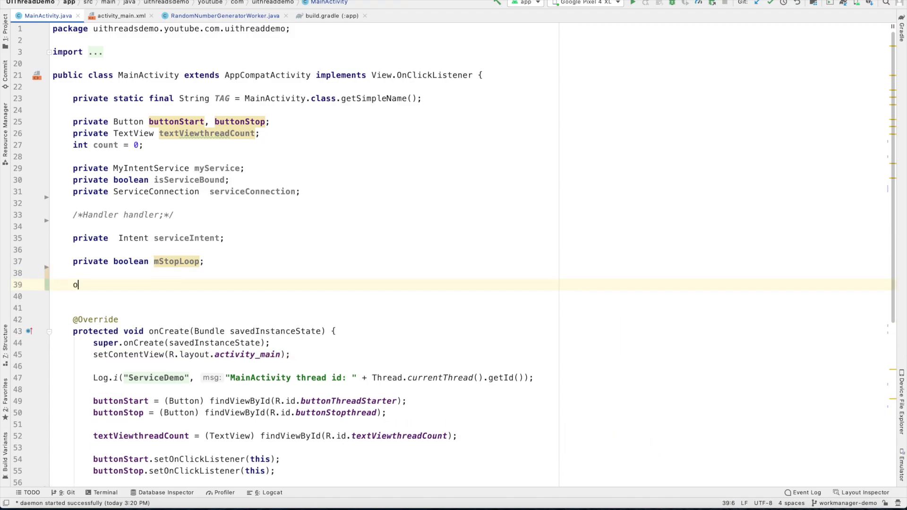
text(private WorkManager workManager;)
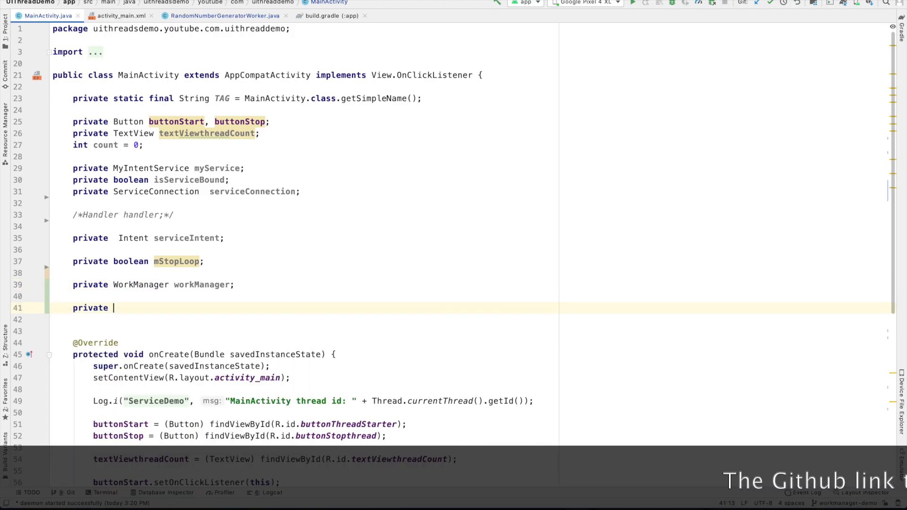
text(WorkRequest)
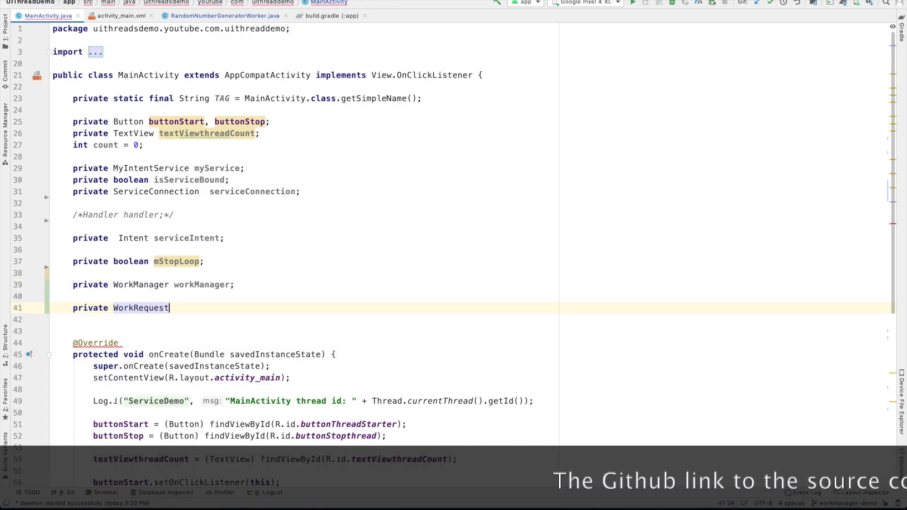
Step: In onCreate, assign workManager = WorkManager.getInstance(getApplicationContext())
text(workRequest;)
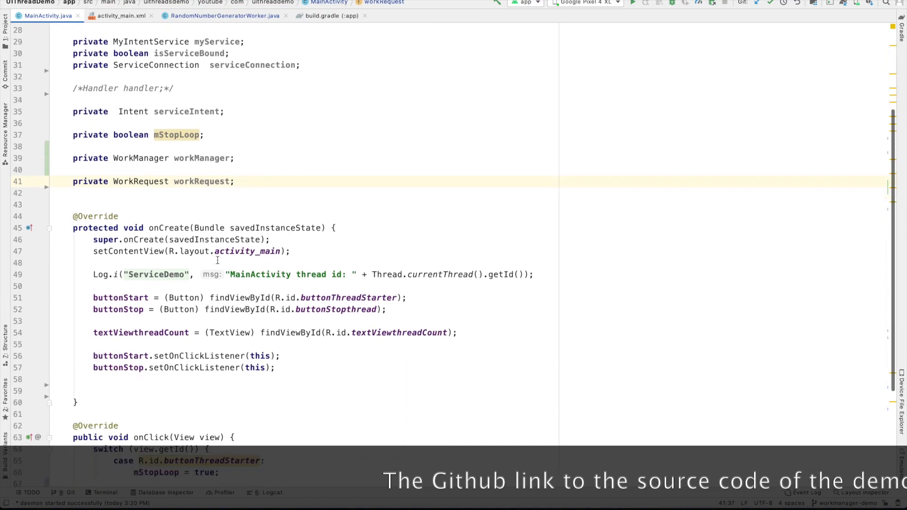
click(93, 390)
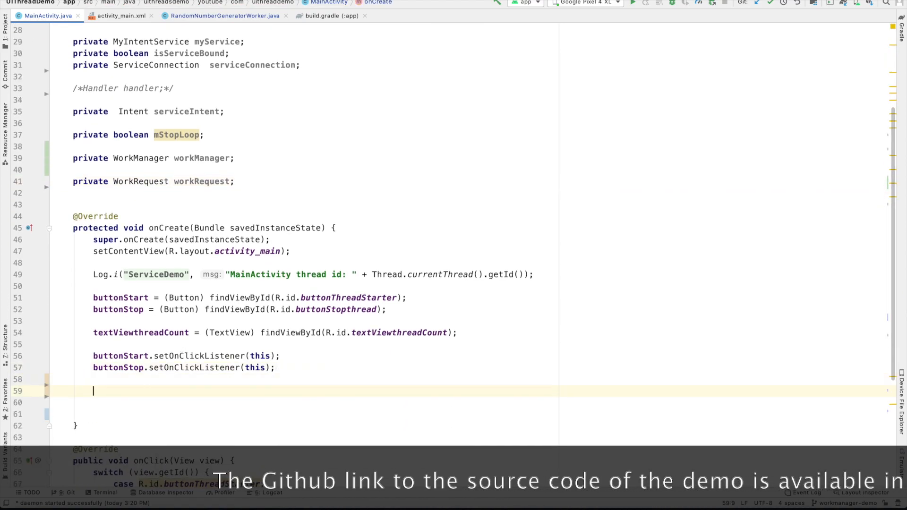
text(workManager)
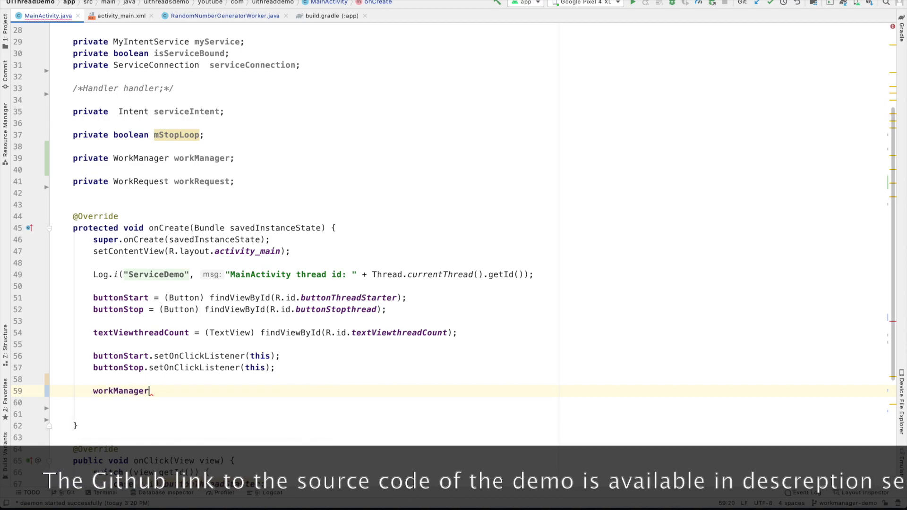
text(= WorkManager.getInstance()
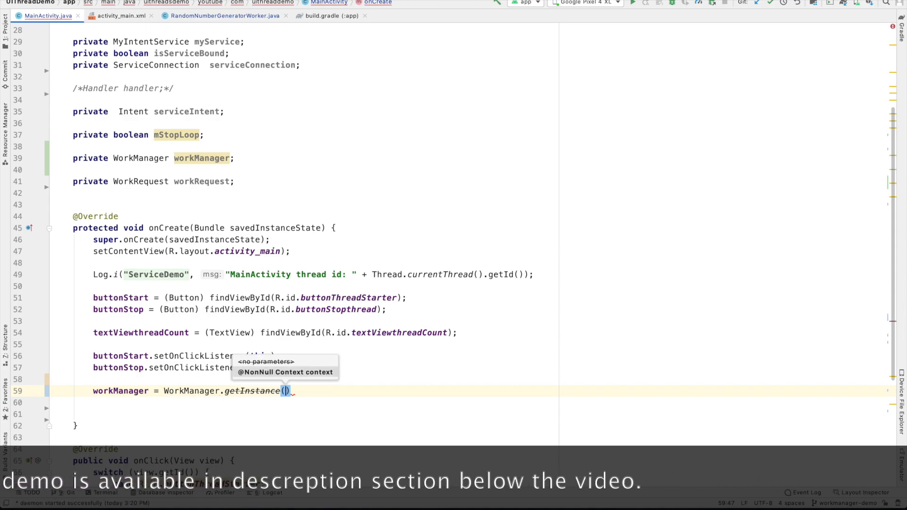
text(getApplicationContext()
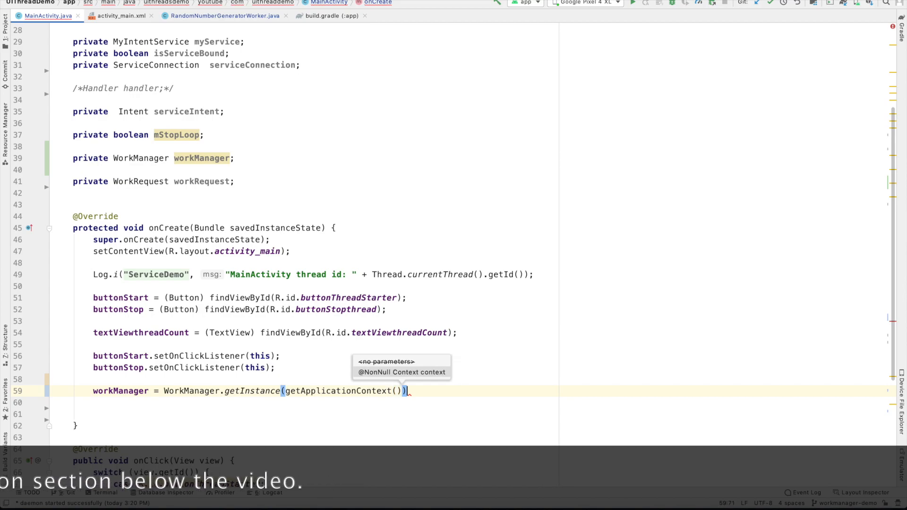
Step: Build workRequest as a PeriodicWorkRequest for RandomNumberGeneratorWorker.class repeating every 15 TimeUnit.MINUTES
text(workRequest = new)
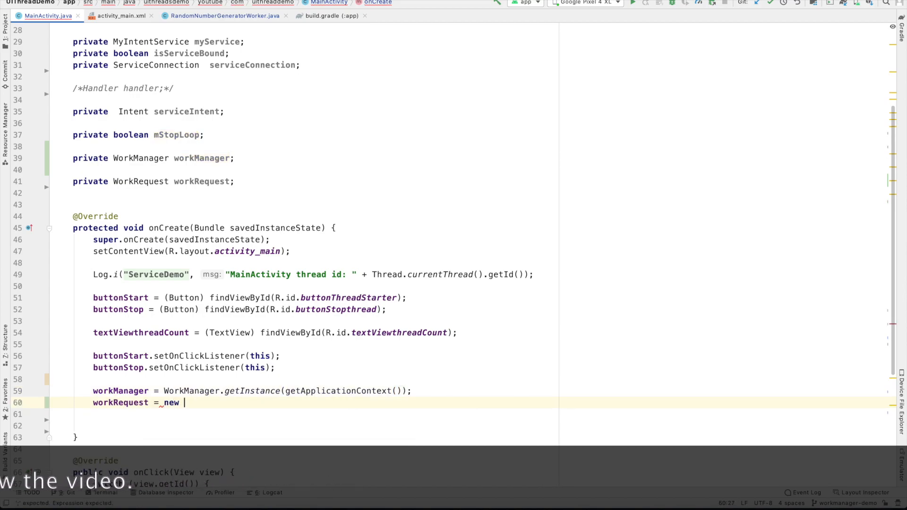
text(Pe)
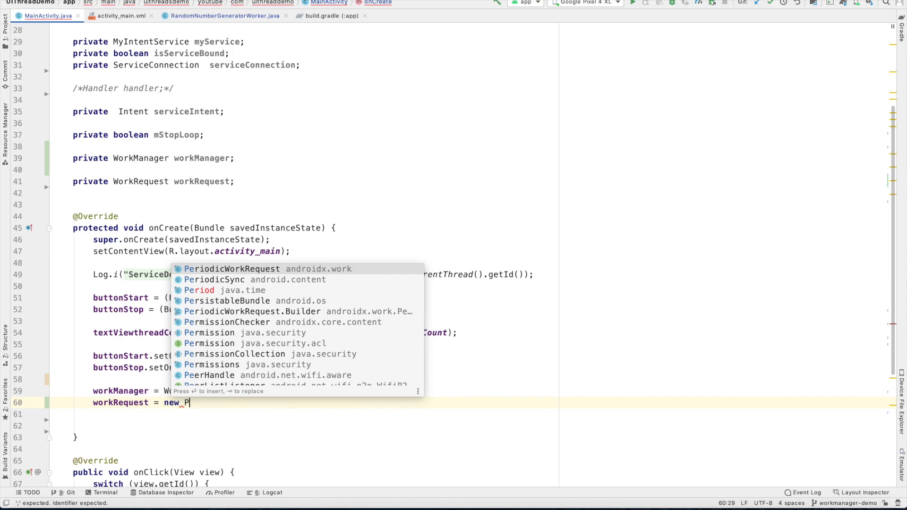
text(n)
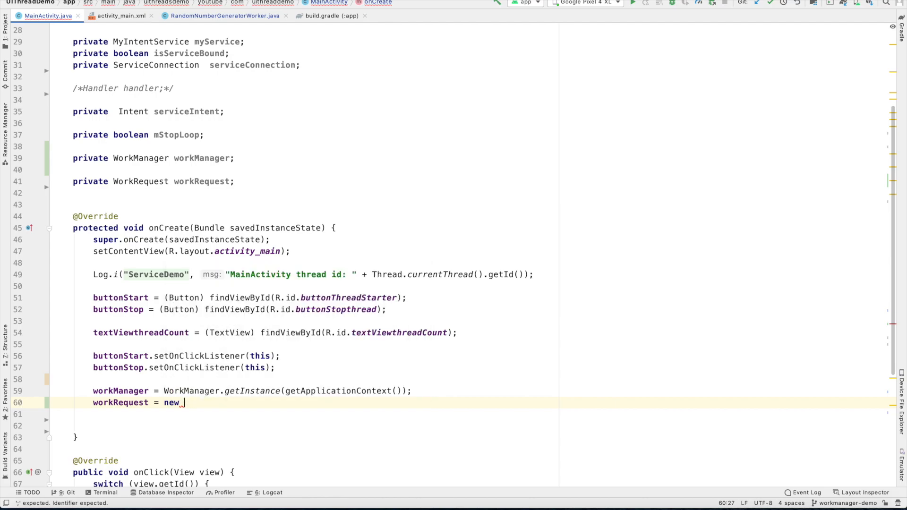
text(PeriodicWorkRequest())
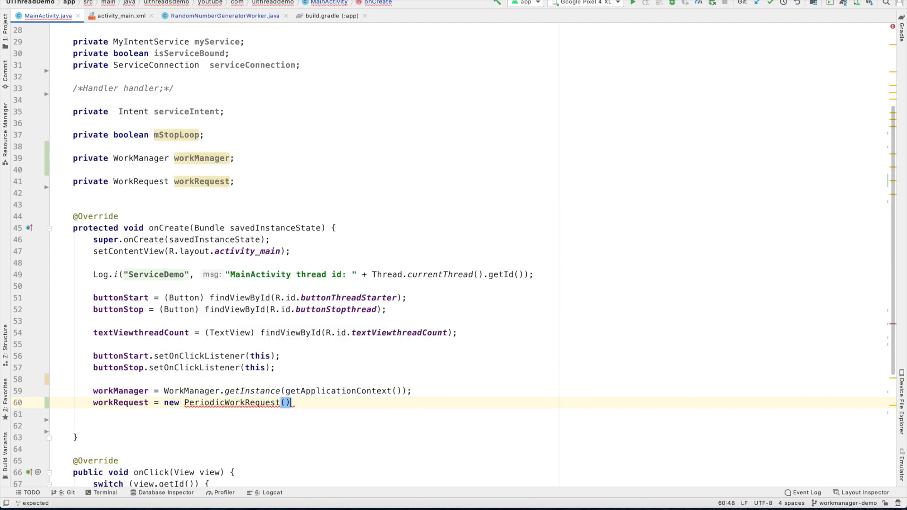
text(.Builder()
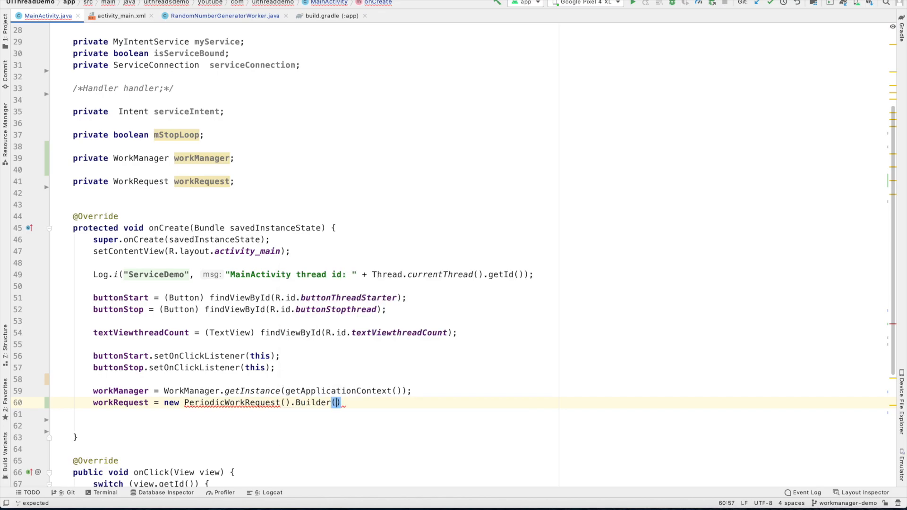
text(RandomNumberGeneratorWorker.class)
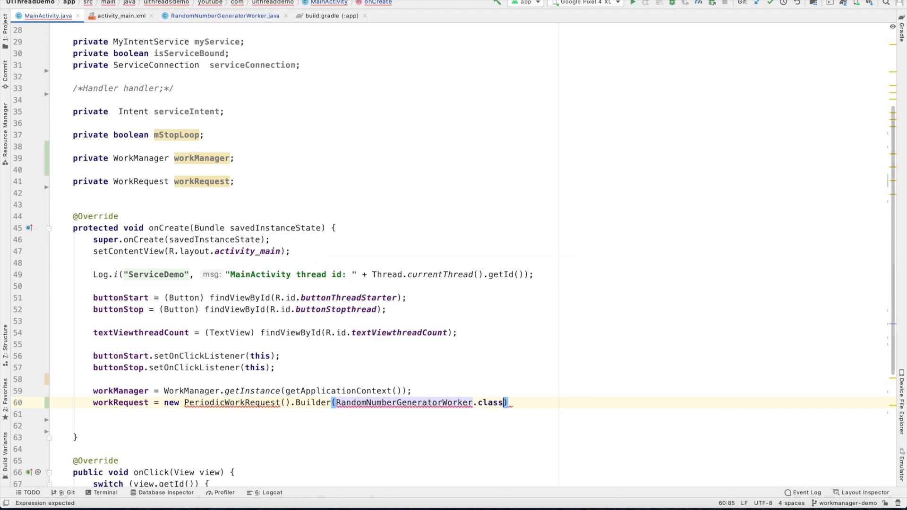
text(, 15)
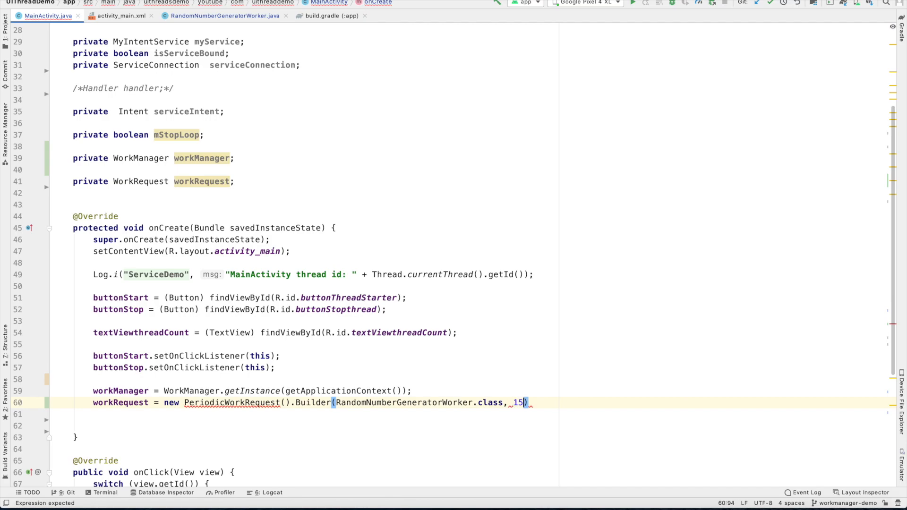
text(,)
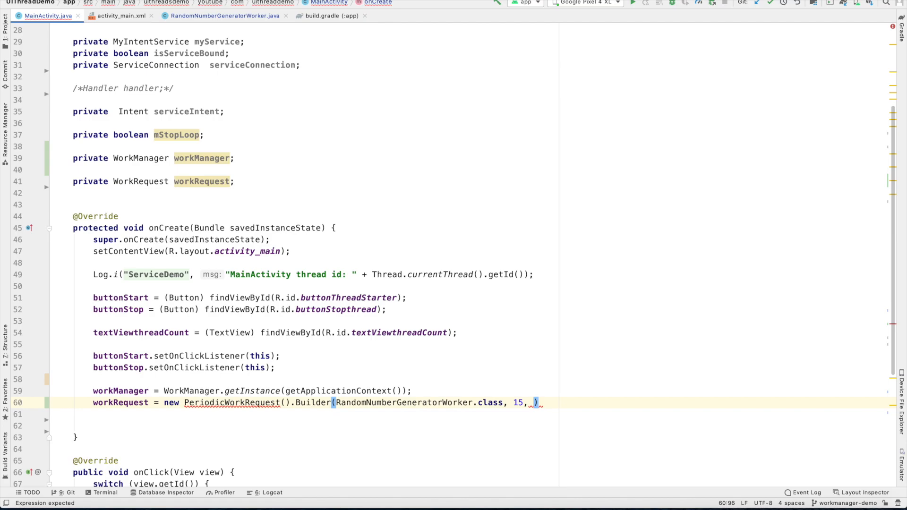
text(TimeUnit.MINUTES)
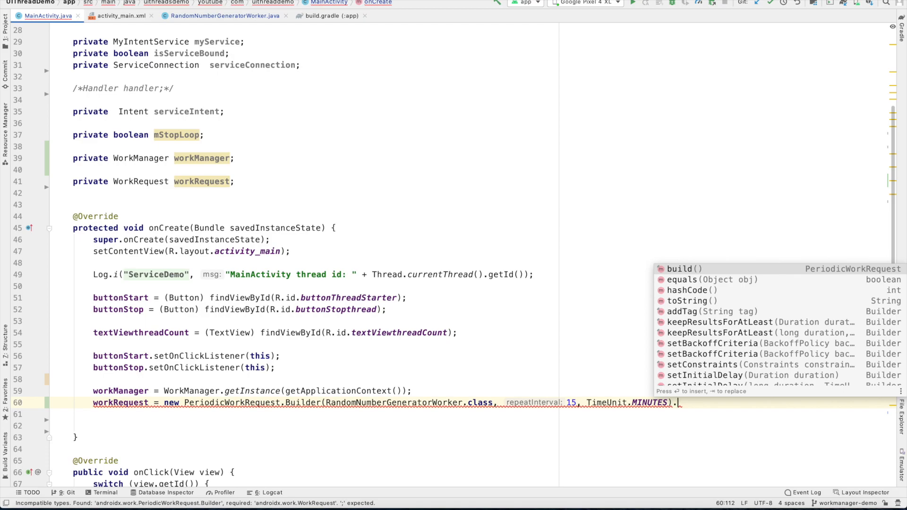
text(set)
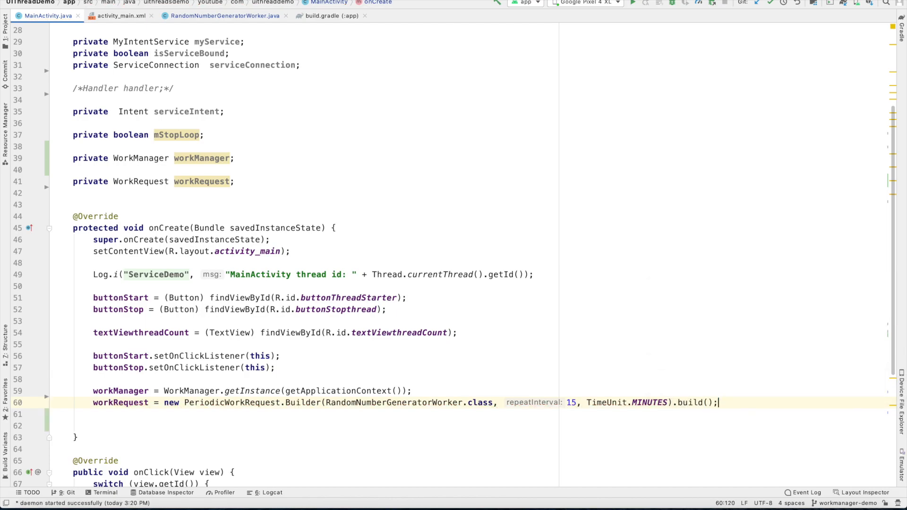
double_click(120, 402)
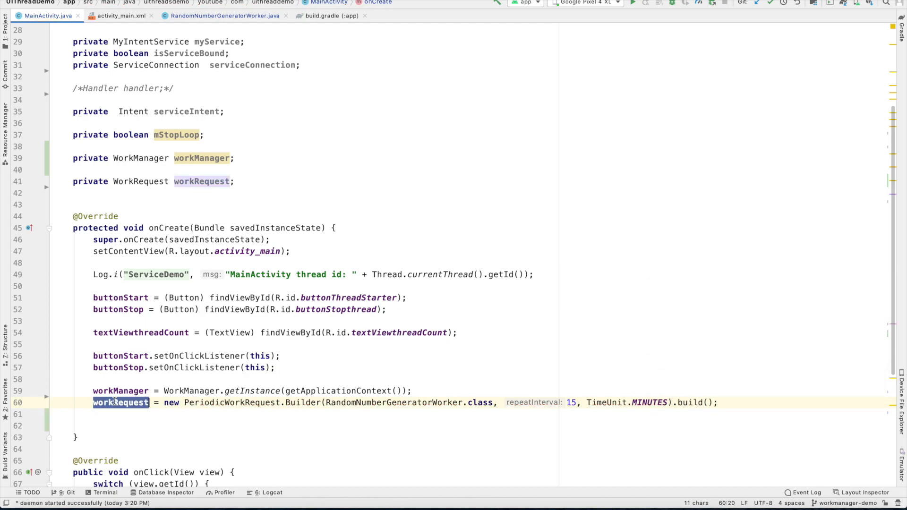
Step: In onClick, enqueue workRequest on start and cancelWorkById(workRequest.getId()) on stop
scroll(down, 3)
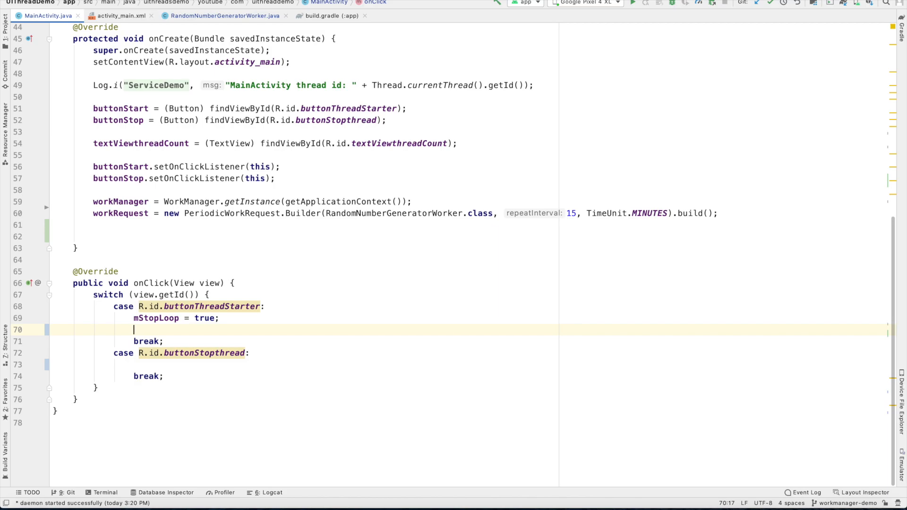
text(workManager.)
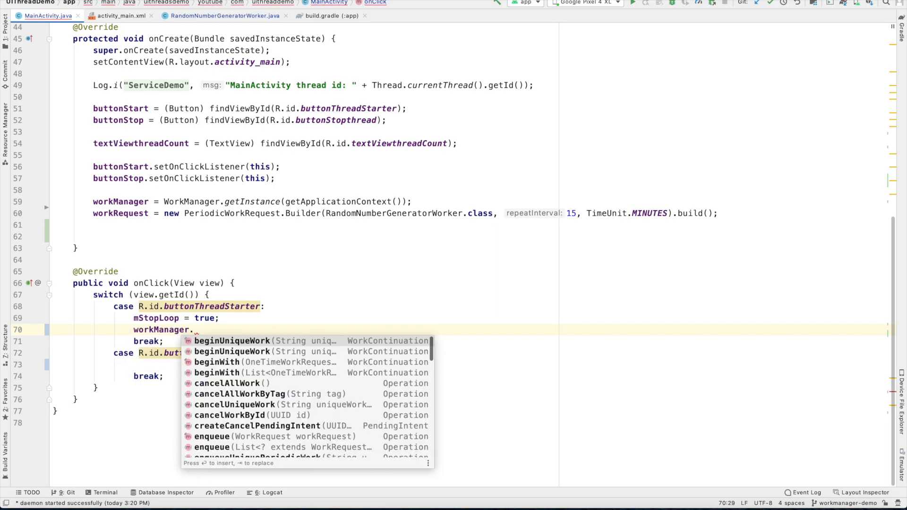
text(enqueue()
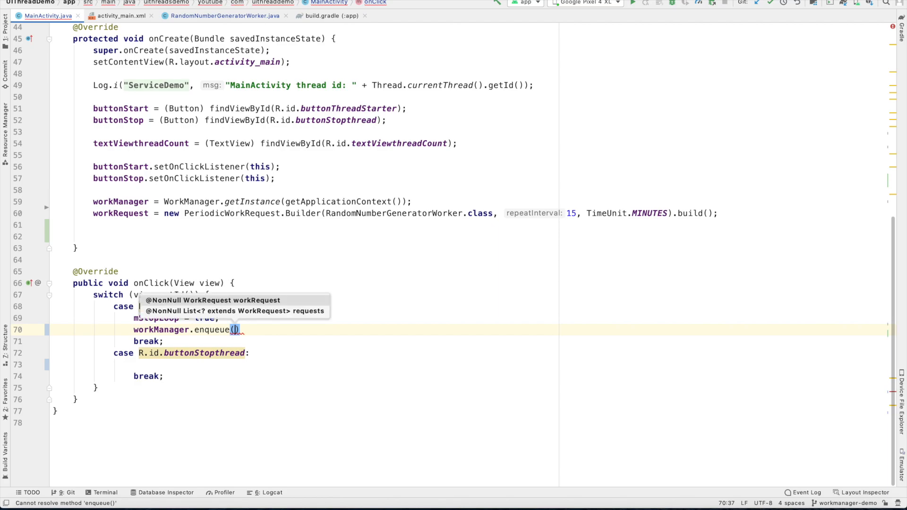
text(workRequest)
click(468, 365)
text(workManager.cancelWorkById()
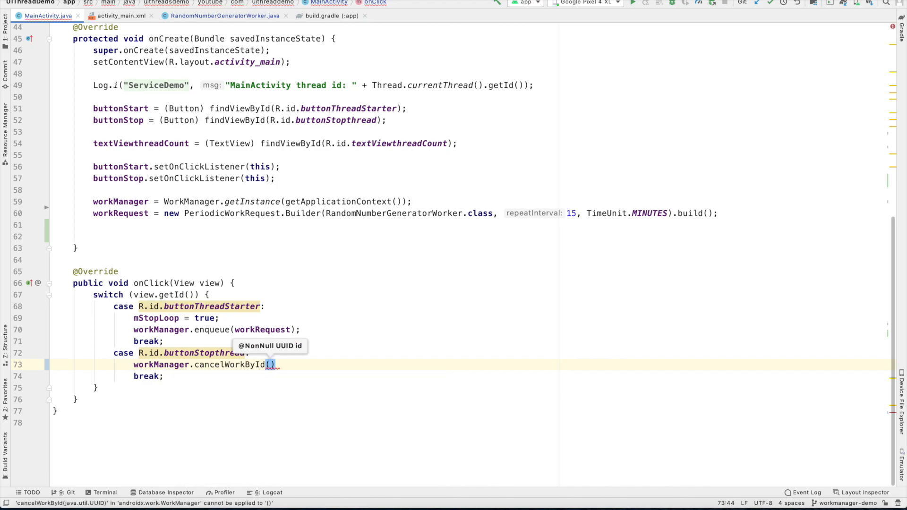
text(workRequest.getId()
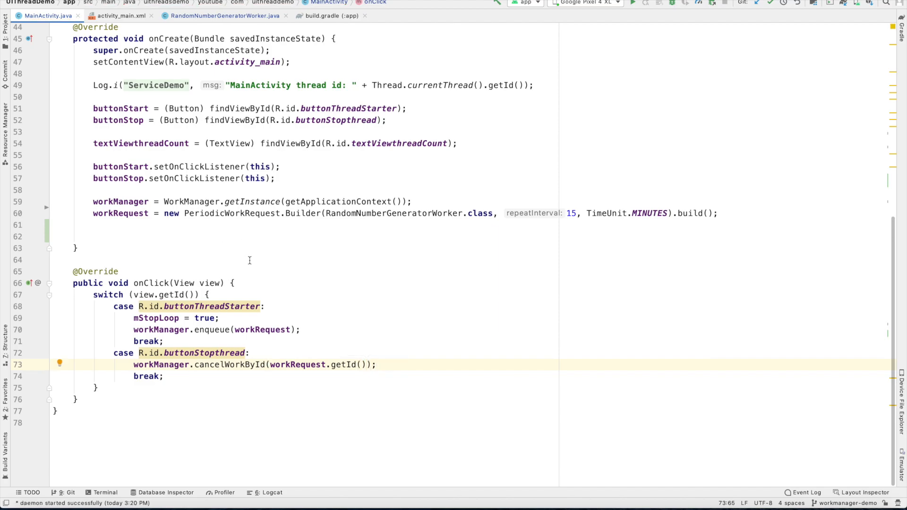
Step: Run the app on the Pixel 4 XL emulator with Logcat showing ServiceDemo random-number logs
scroll(up, 3)
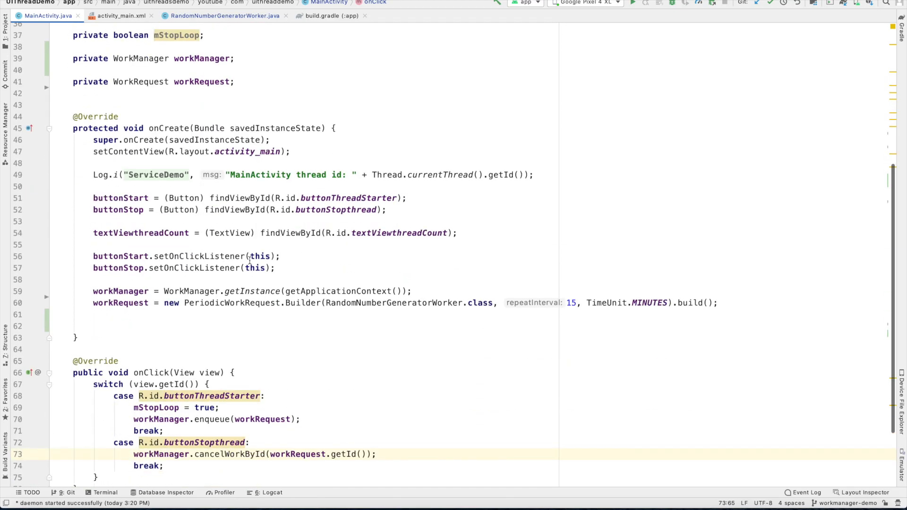
scroll(up, 3)
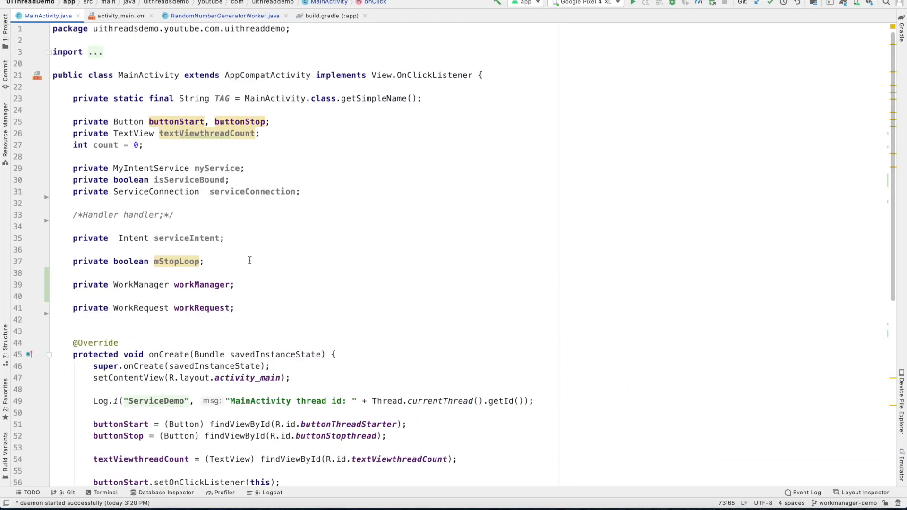
click(267, 492)
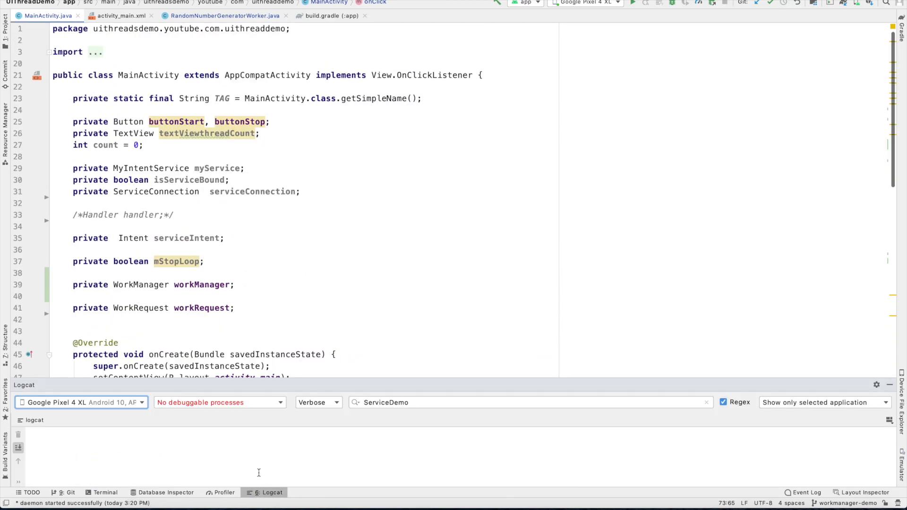
click(632, 3)
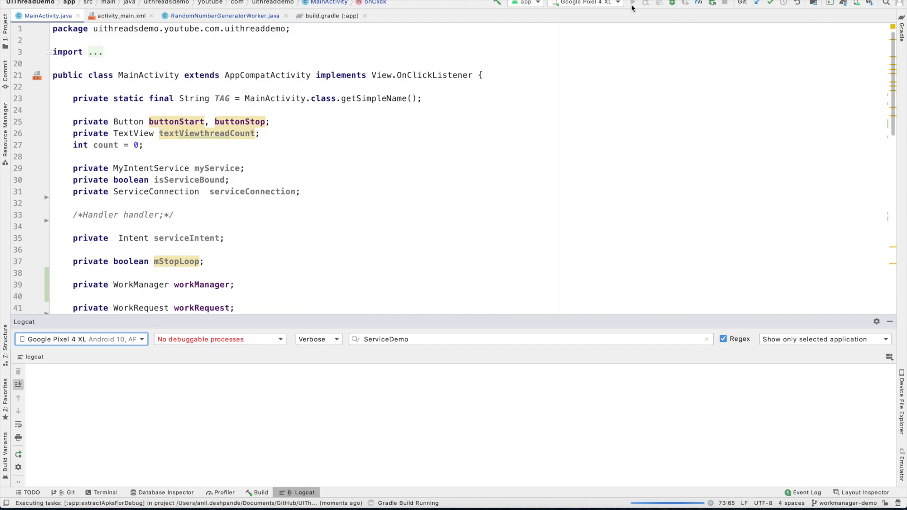
click(632, 3)
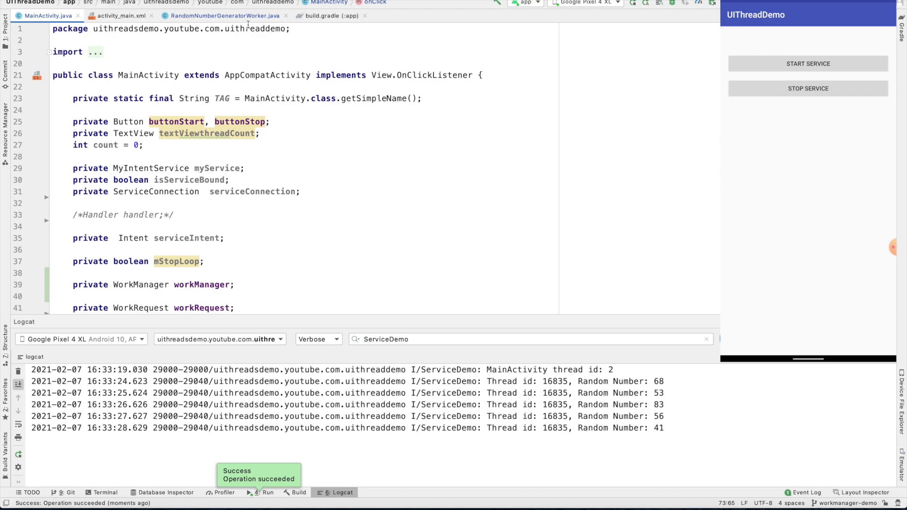
Step: In startRandomNumberGenerator, extend the while condition to "i<5 && is…" (not yet completed)
click(225, 16)
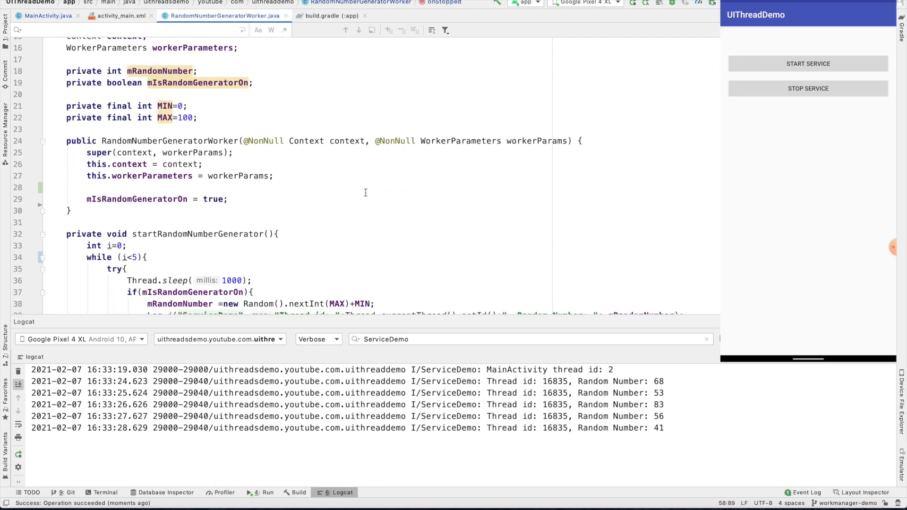
scroll(down, 3)
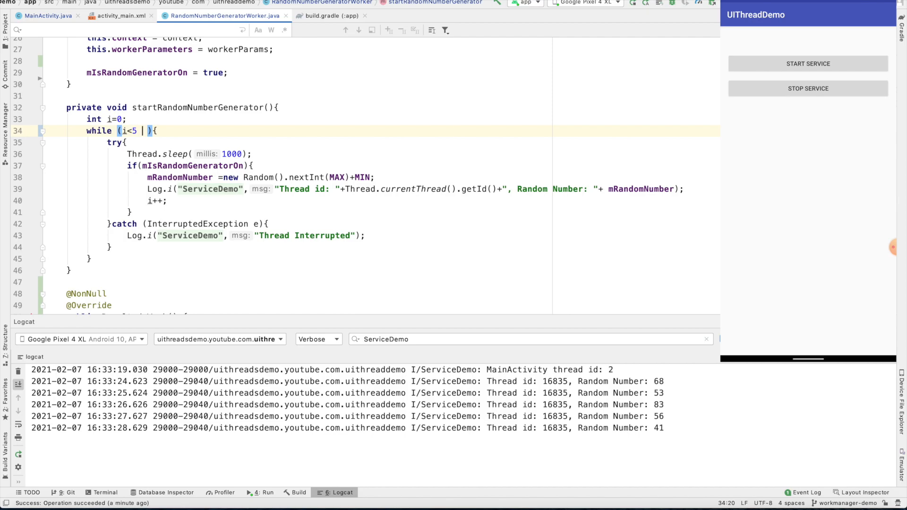
text(&& is)
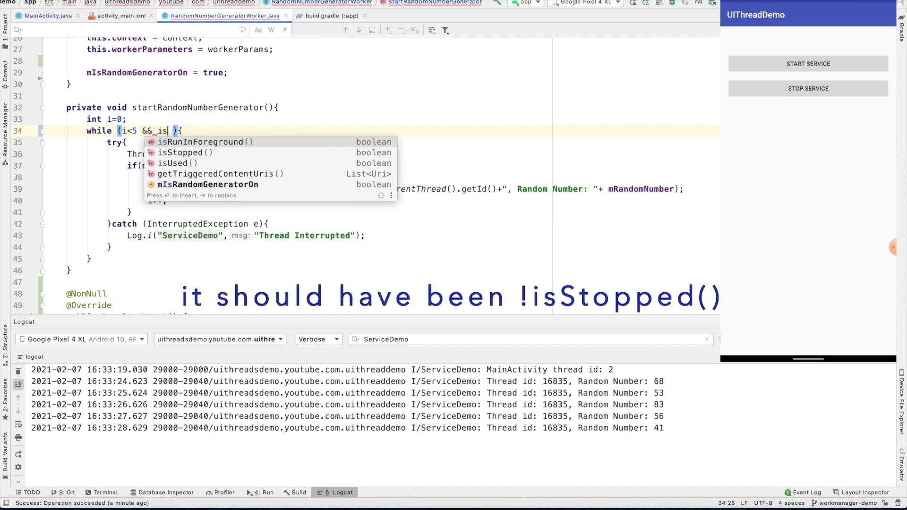